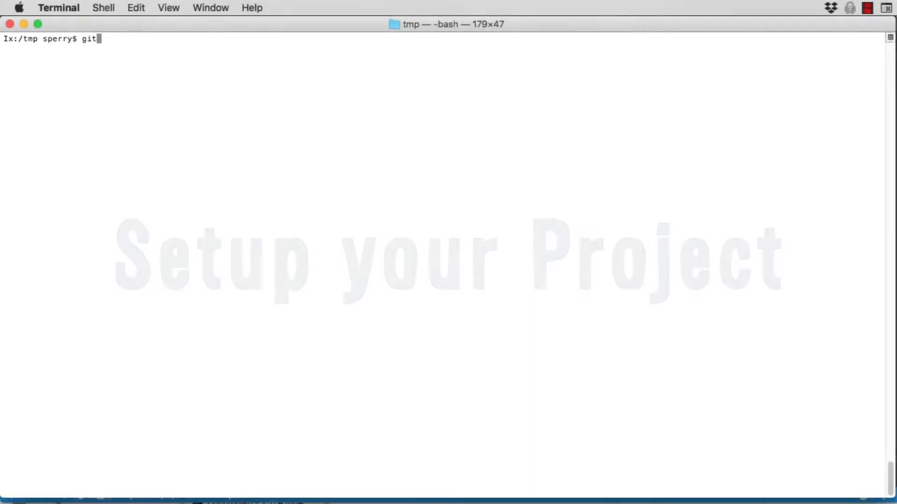
- Clone jstevenperry/IBM-Code, change into Node.js/Course/Unit-6, and list its files
text(clone https://github.com/jstevenperry/IBM-Code)
text(cd IBM-Code/Node.js/)
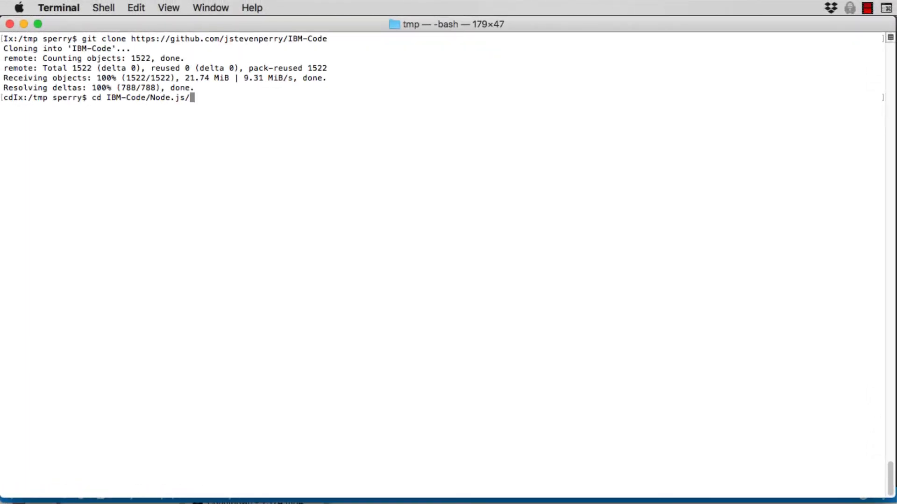
text(Course/)
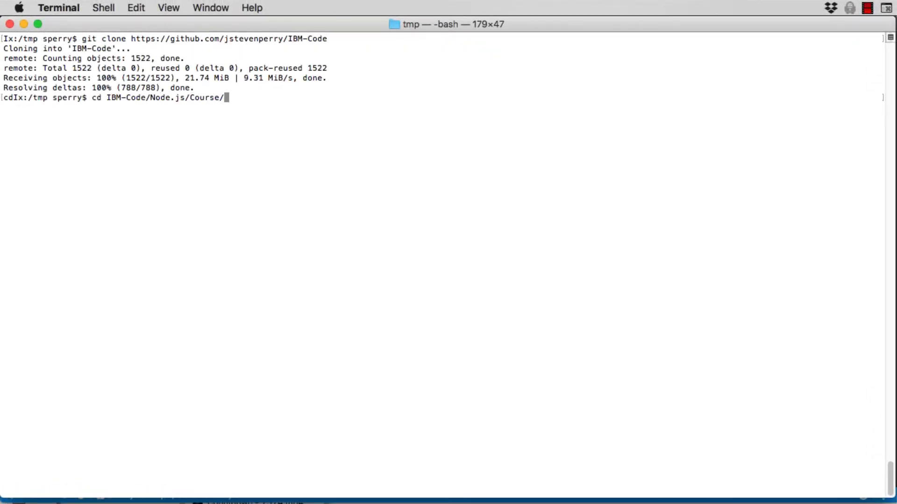
text(Unit-6)
text(ls)
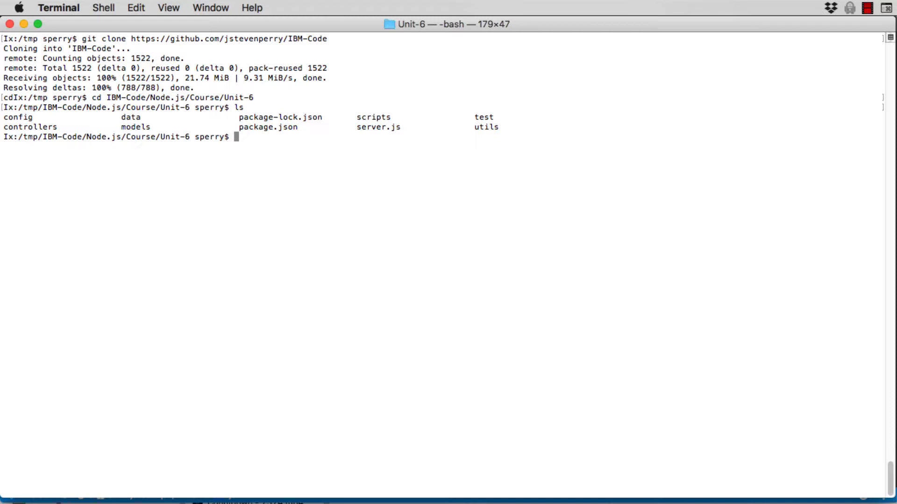
- Verify Node v10.6.0 and npm 6.1.0, then npm install the Unit-6 dependencies
text(node)
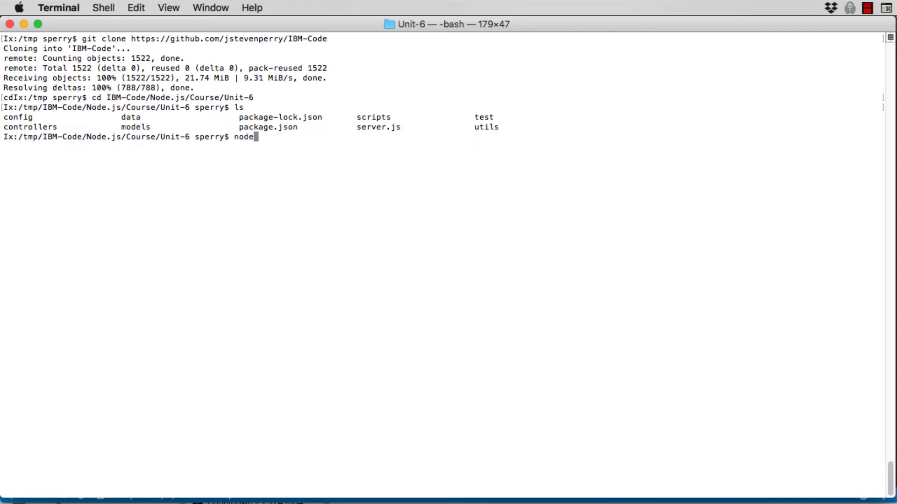
text(-v &&)
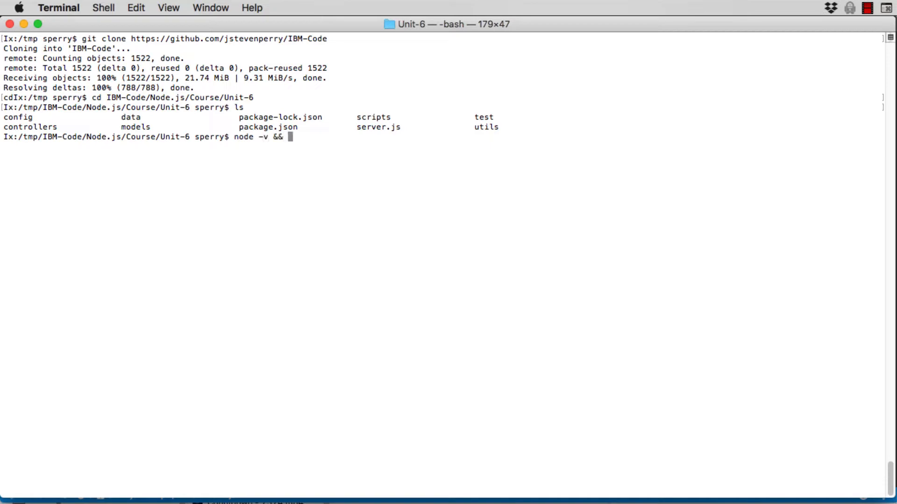
text(npm -v)
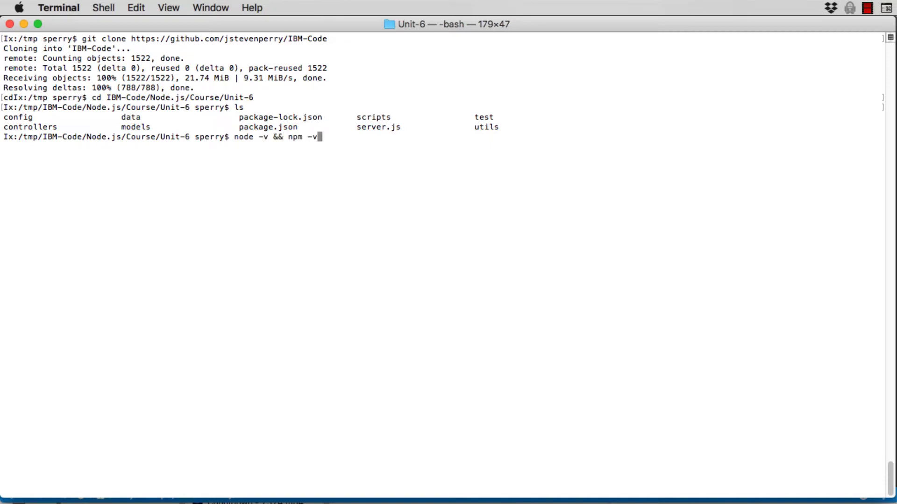
key(Return)
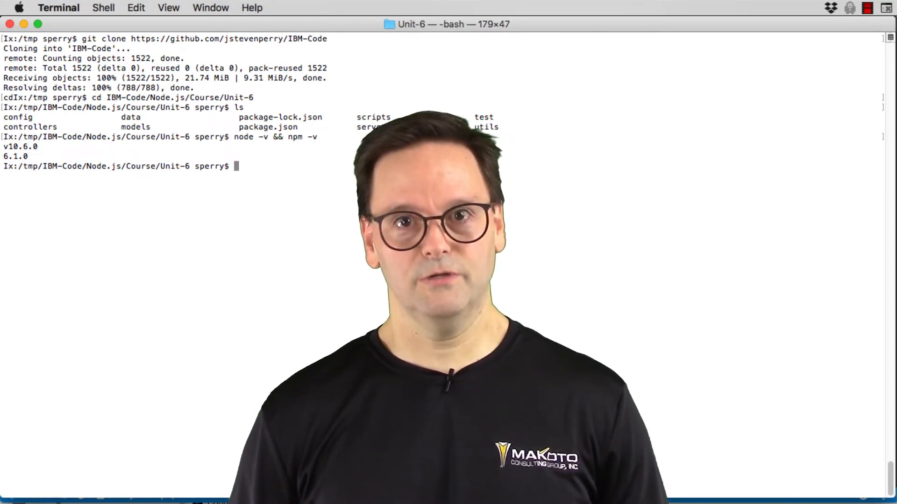
text(npm install)
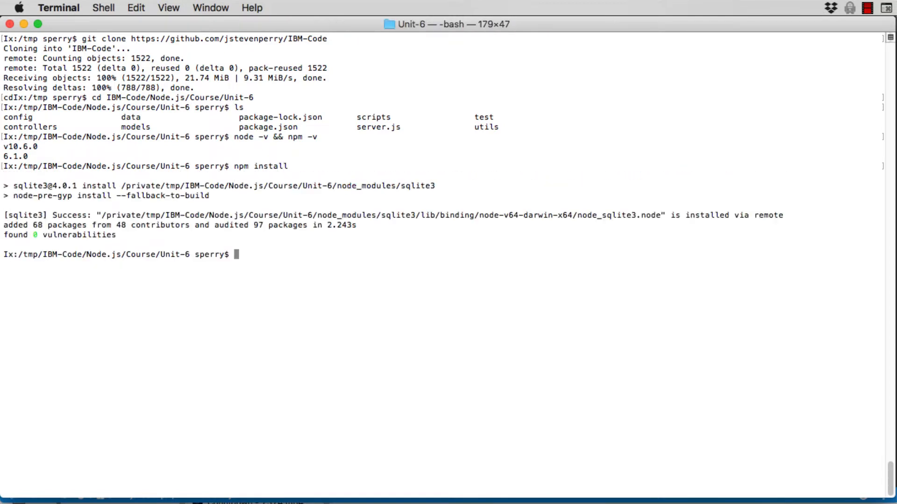
- Run npm run load-db to load brand and item data, then start the app with npm run start
text(n)
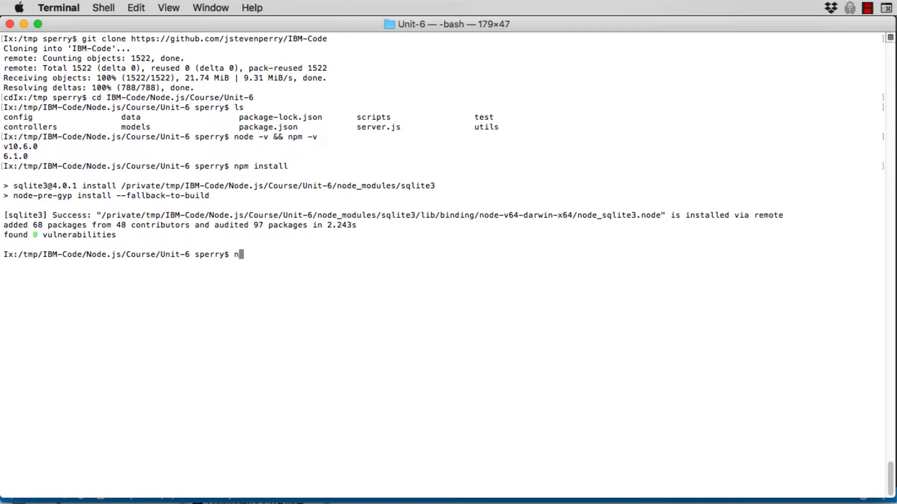
text(pm run loa)
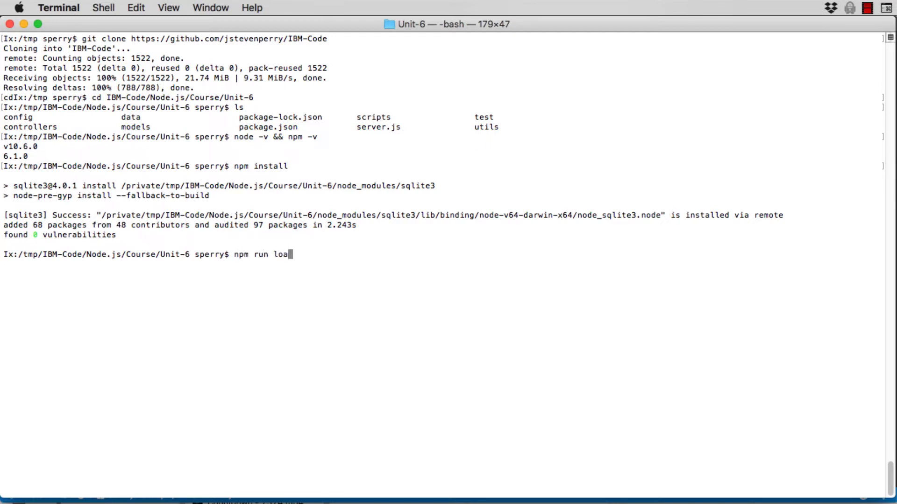
key(Return)
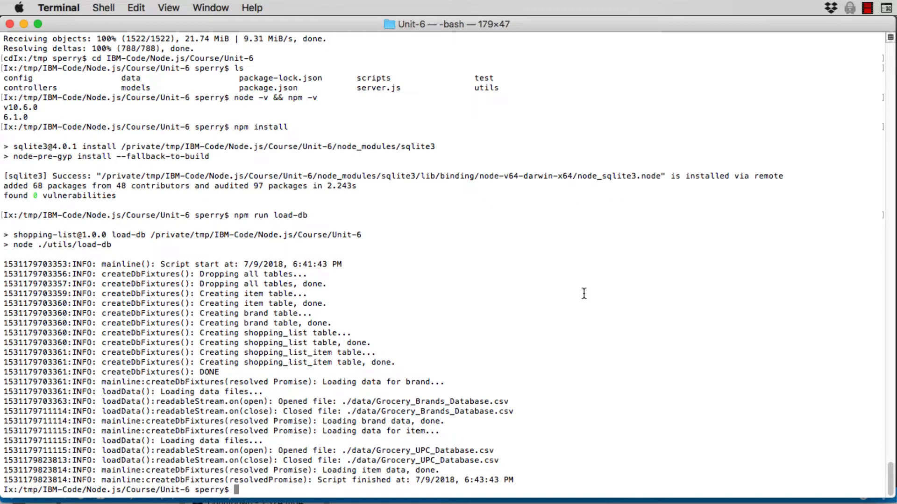
text(npm)
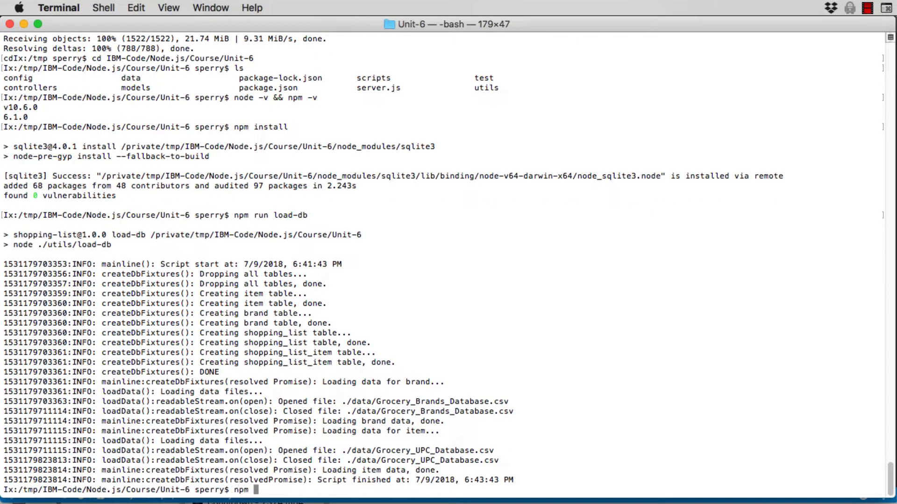
text(run start)
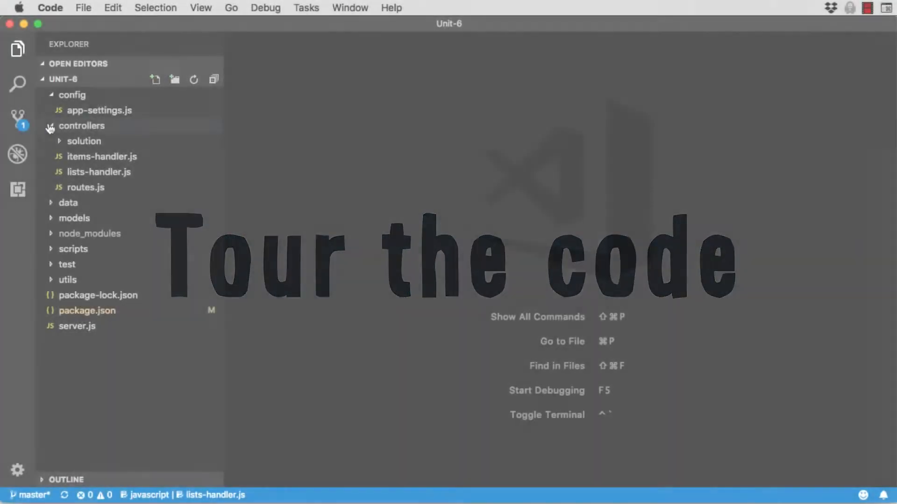
- Open config/app-settings.js and server.js, scrolling to the /items and /lists routing code
click(81, 125)
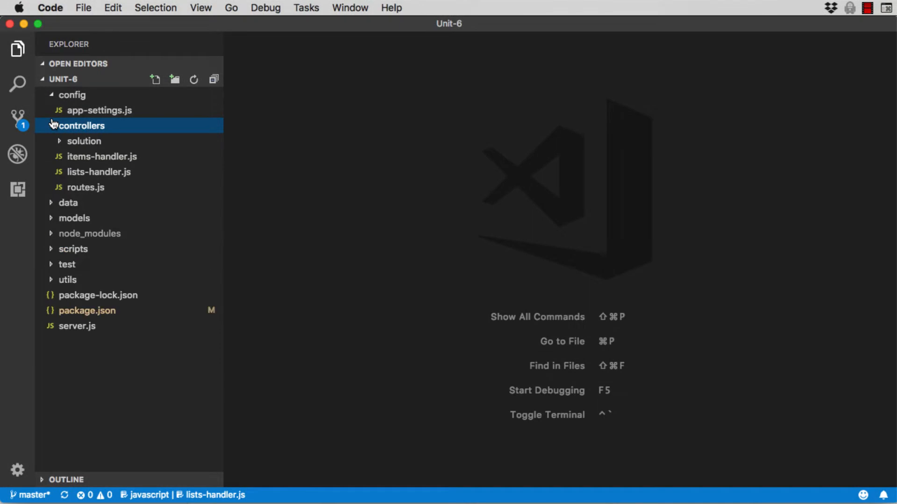
mouse_move(77, 113)
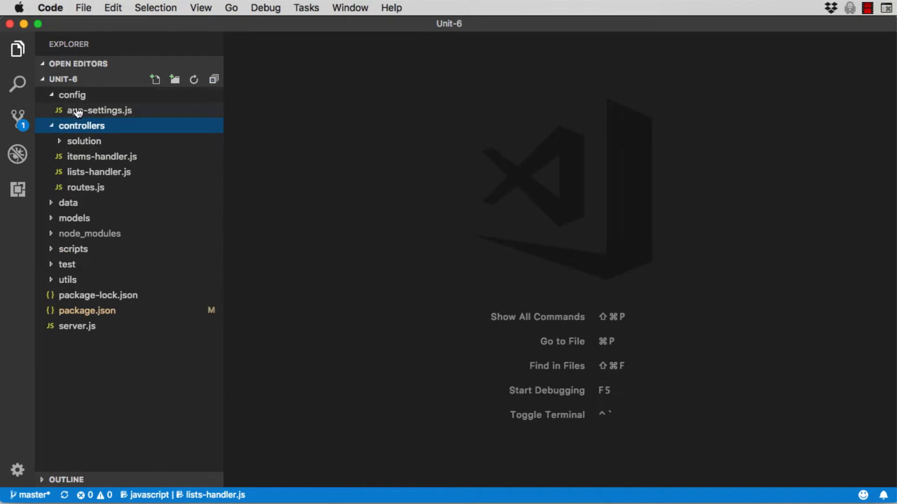
mouse_move(100, 110)
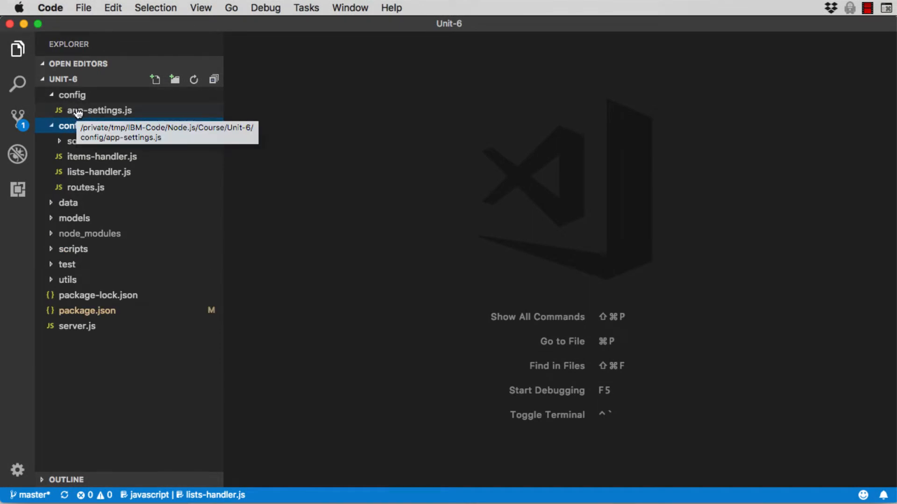
click(100, 109)
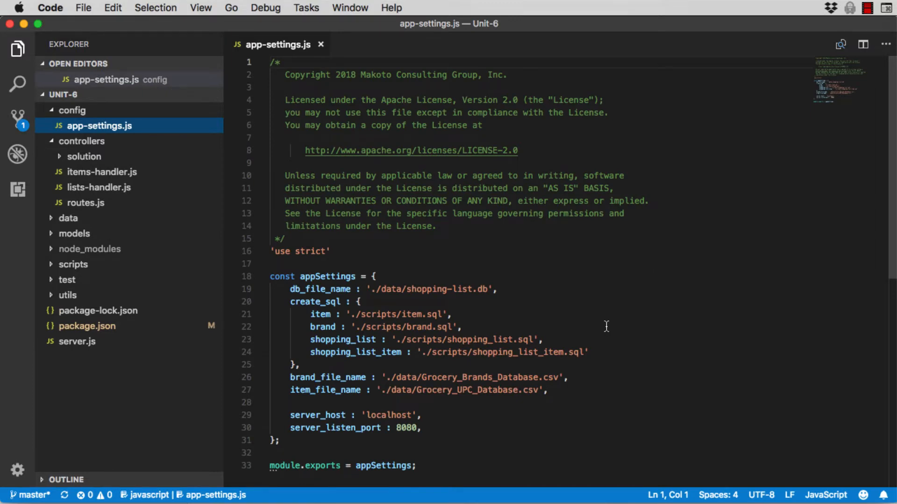
click(77, 341)
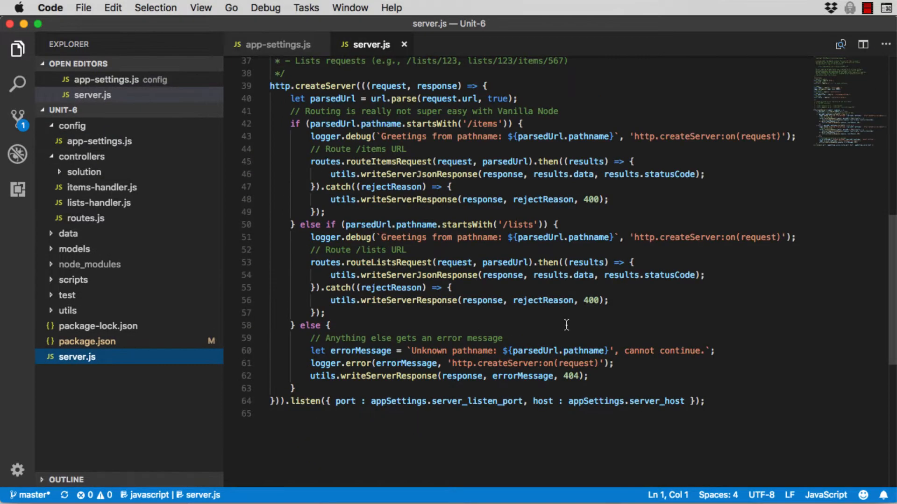
scroll(up, 3)
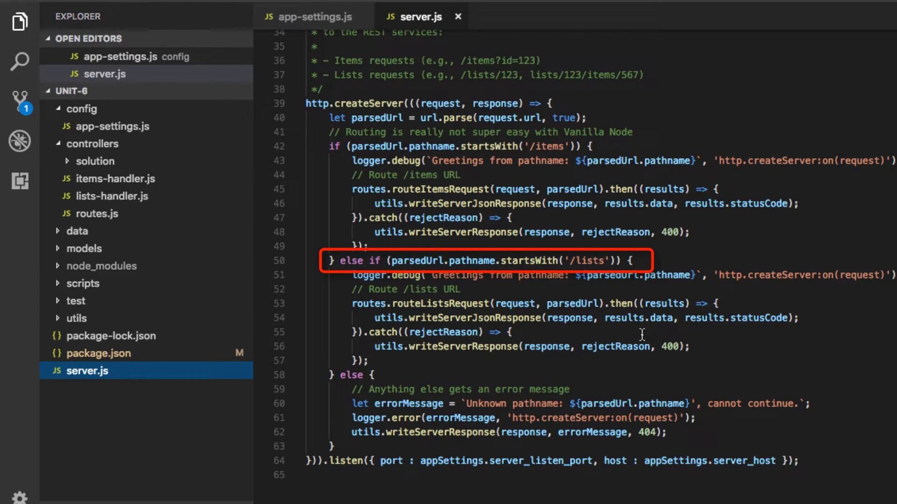
mouse_move(150, 179)
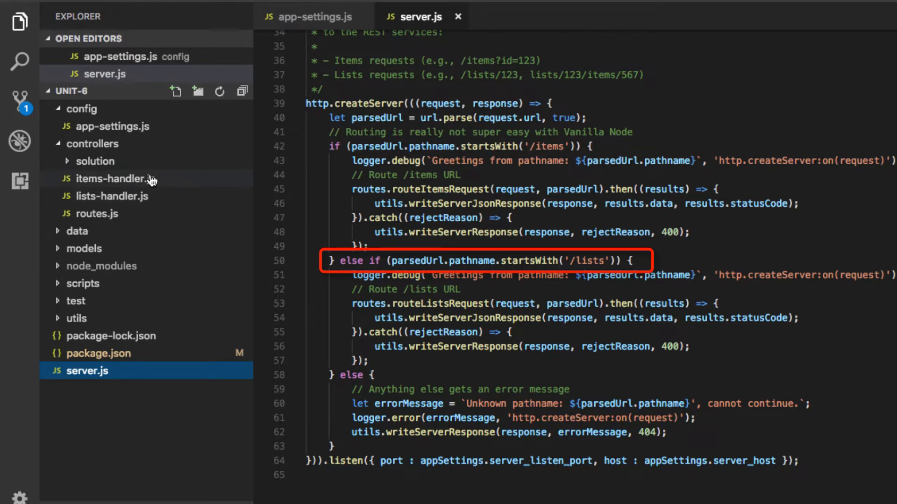
click(98, 213)
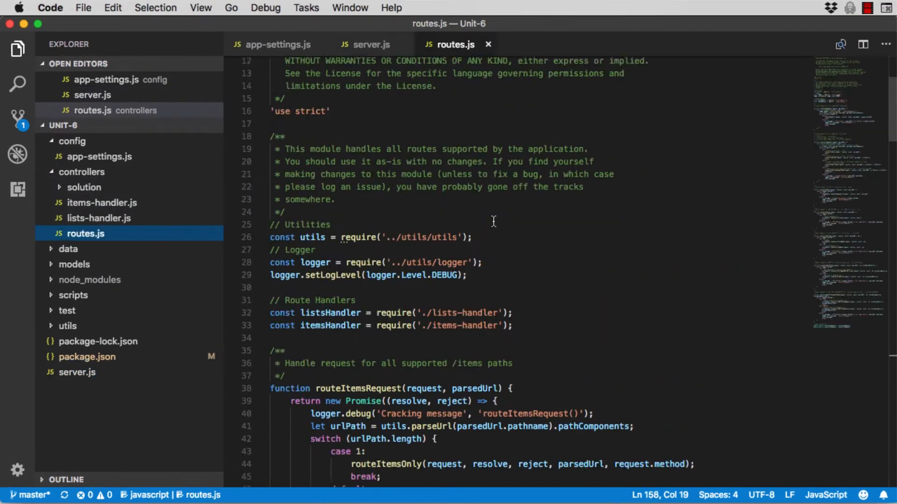
scroll(down, 3)
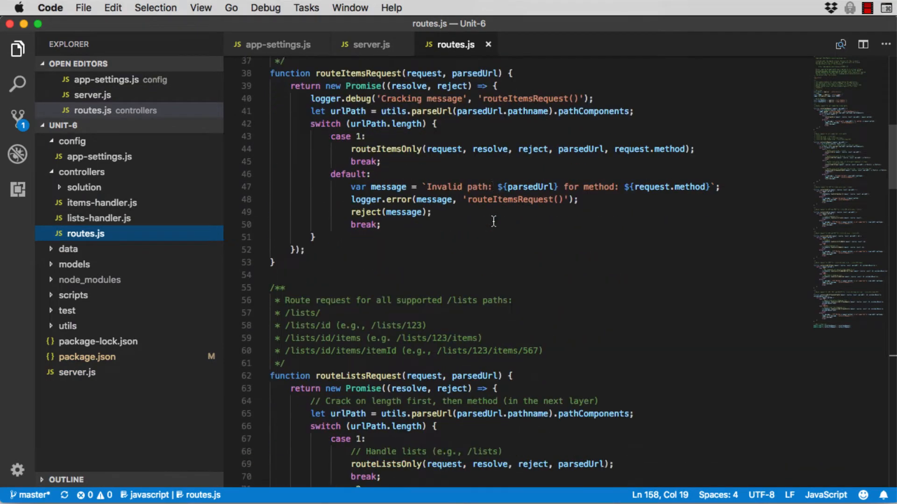
scroll(down, 3)
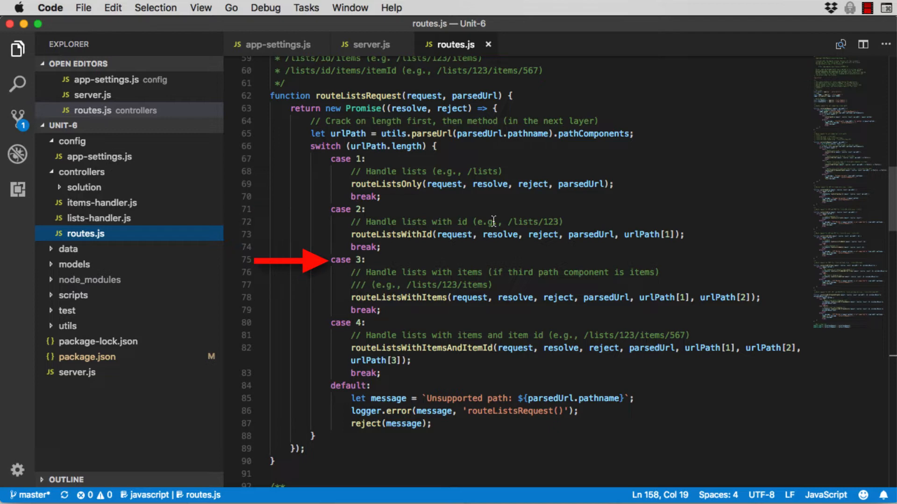
scroll(down, 3)
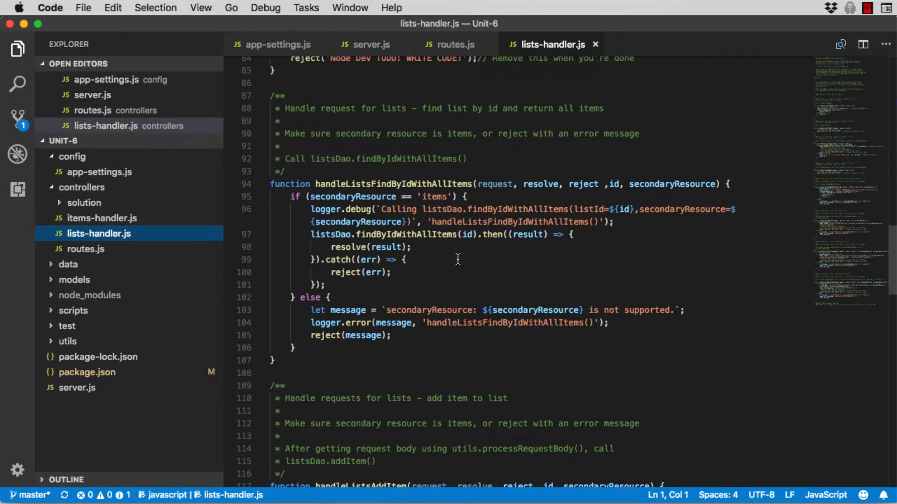
mouse_move(739, 311)
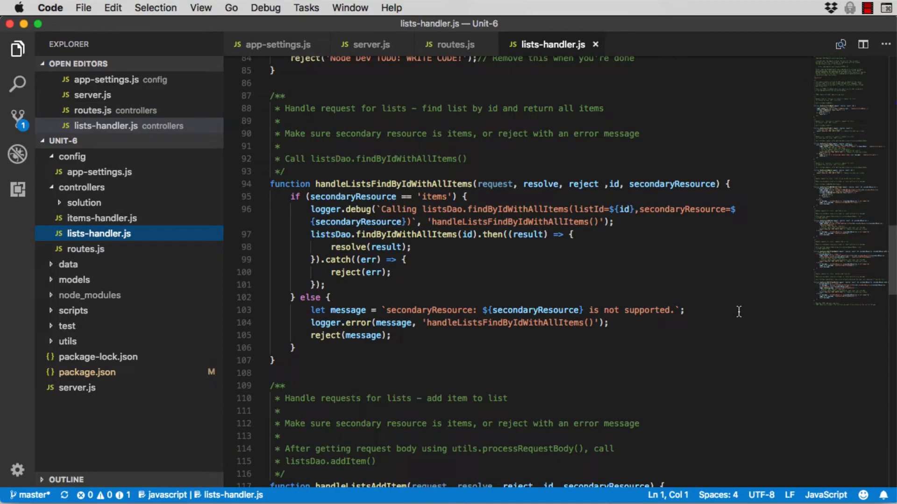
mouse_move(762, 346)
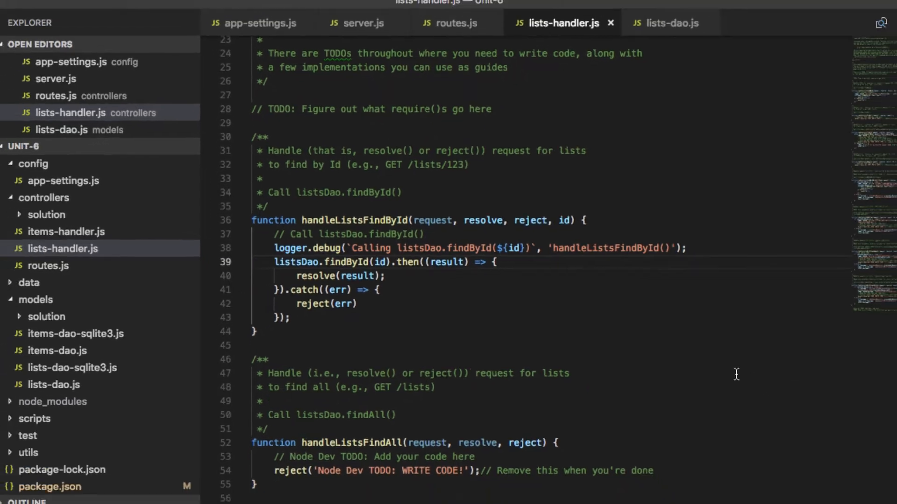
- Open lists-dao.js and scroll through its TODO placeholders
click(665, 23)
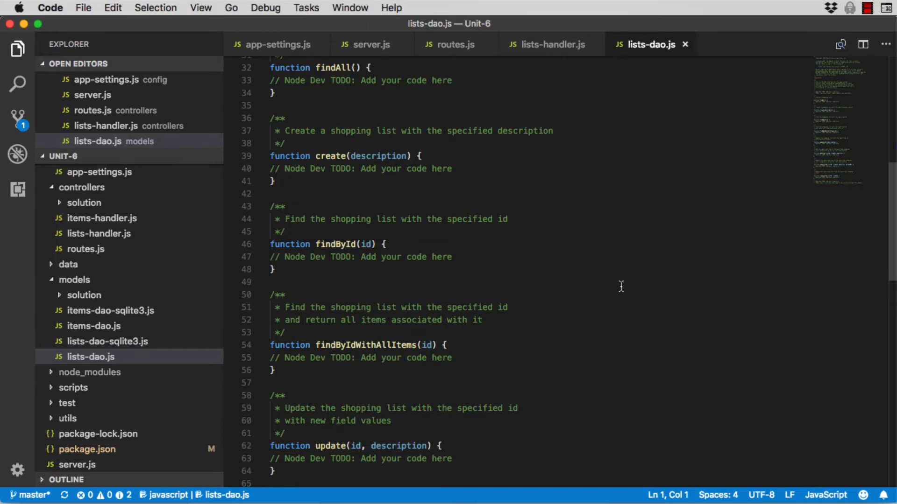
scroll(down, 3)
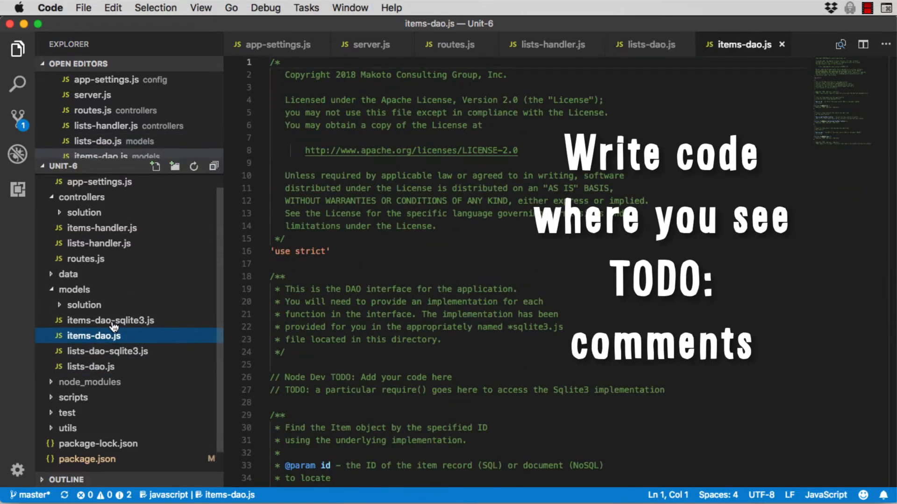
scroll(down, 3)
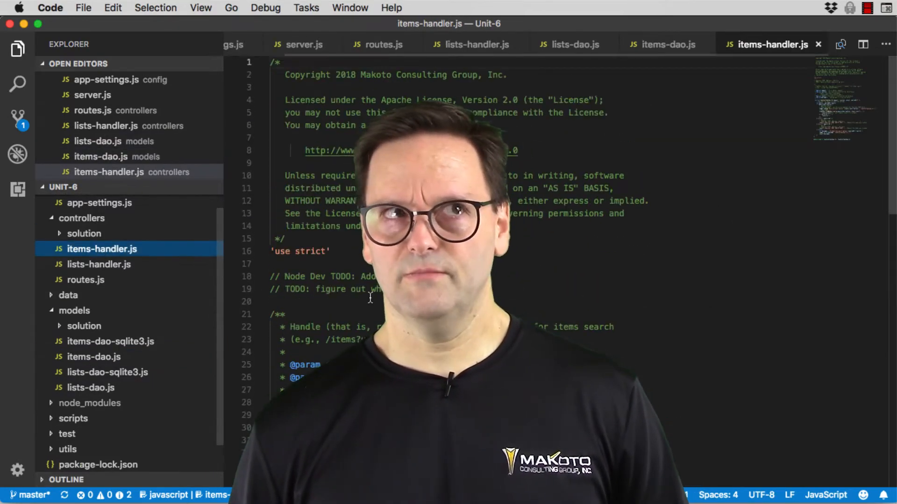
scroll(down, 3)
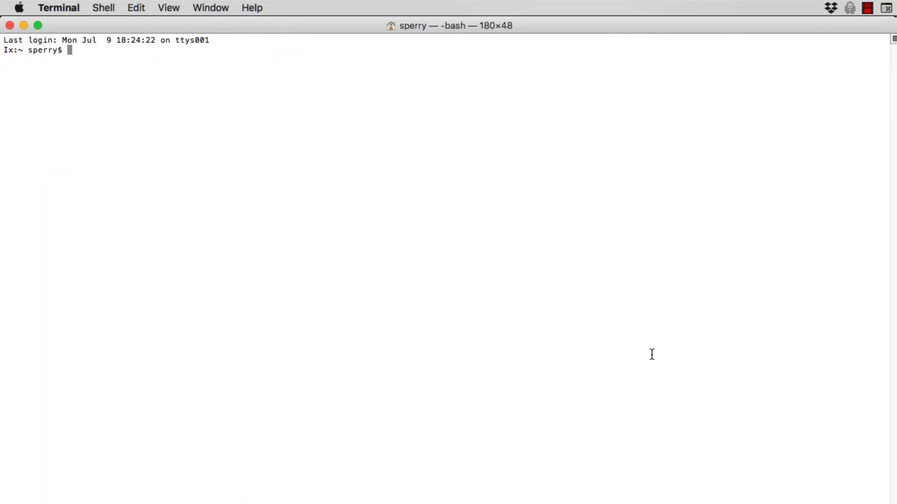
- Change to /tmp/IBM-Code/Node.js/Course/Unit-6 and run npm test
text(cd /tmp/IBM-Code/Node.js/Course/Unit-6)
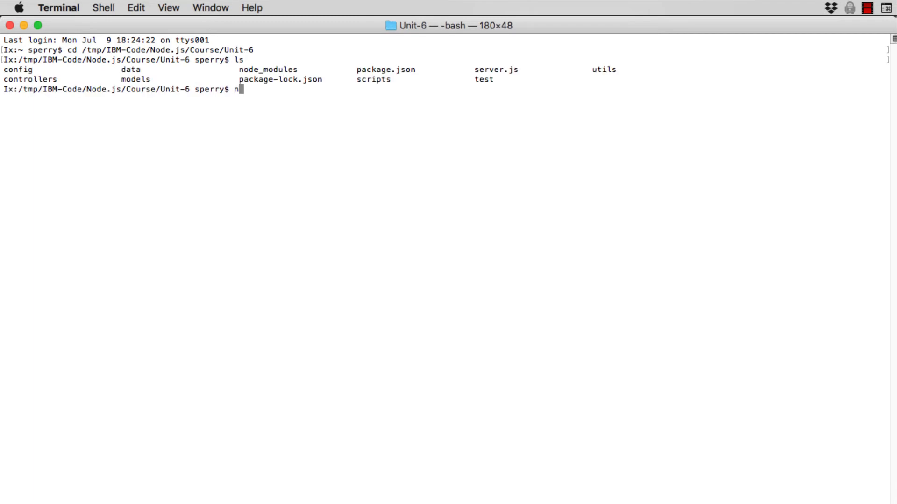
text(pm test)
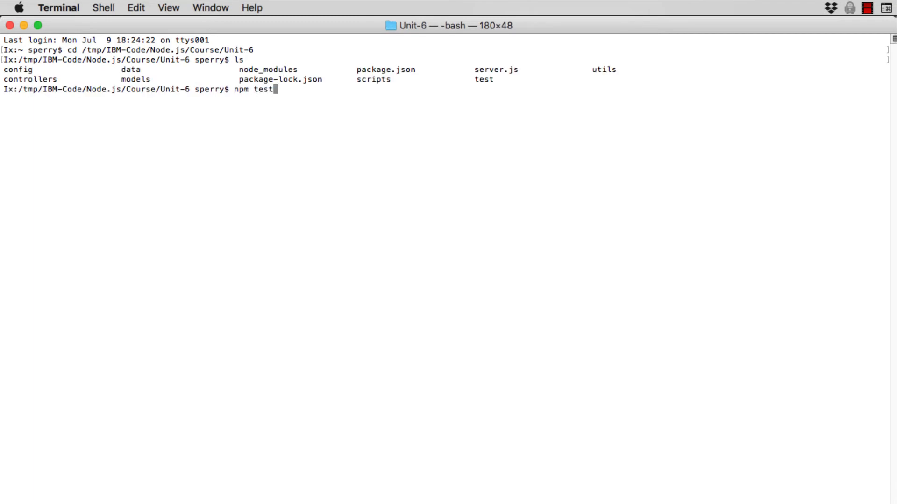
key(Return)
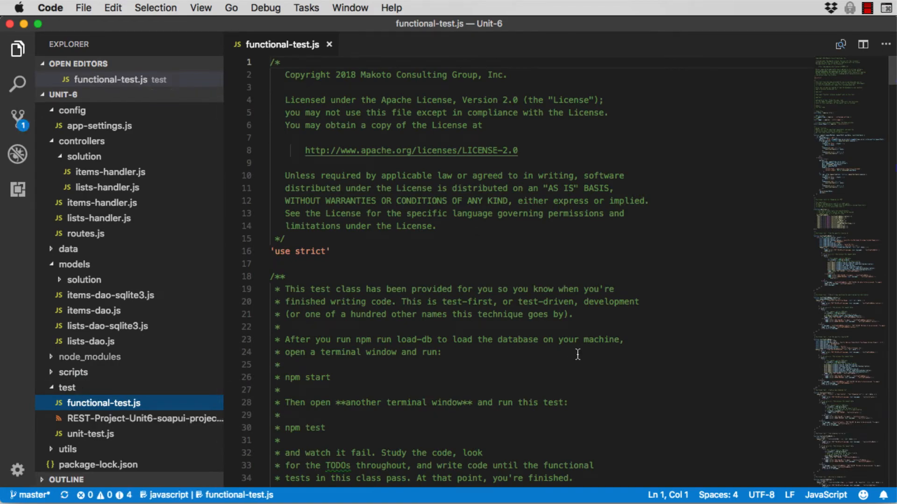
- Scroll through functional-test.js to read its instructions and request helper
scroll(down, 3)
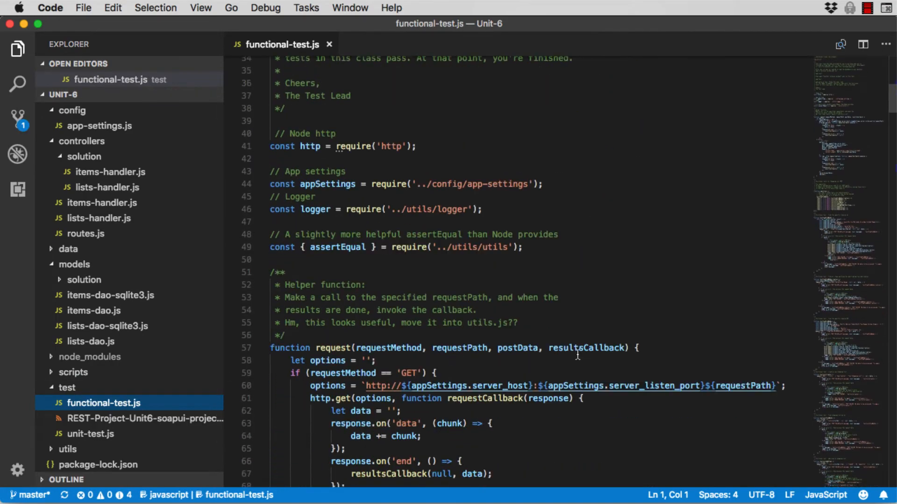
scroll(down, 3)
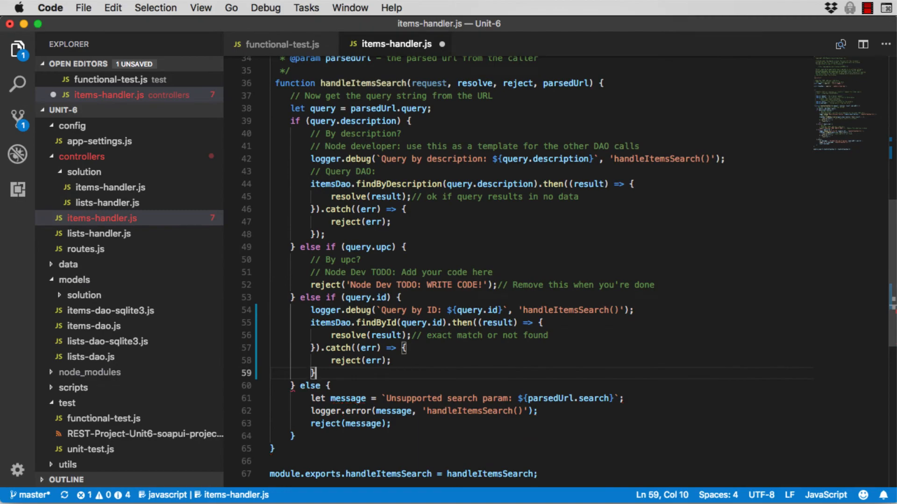
- Close the findById call, then add the items-dao-sqlite3 require and findById export to items-dao.js
text();)
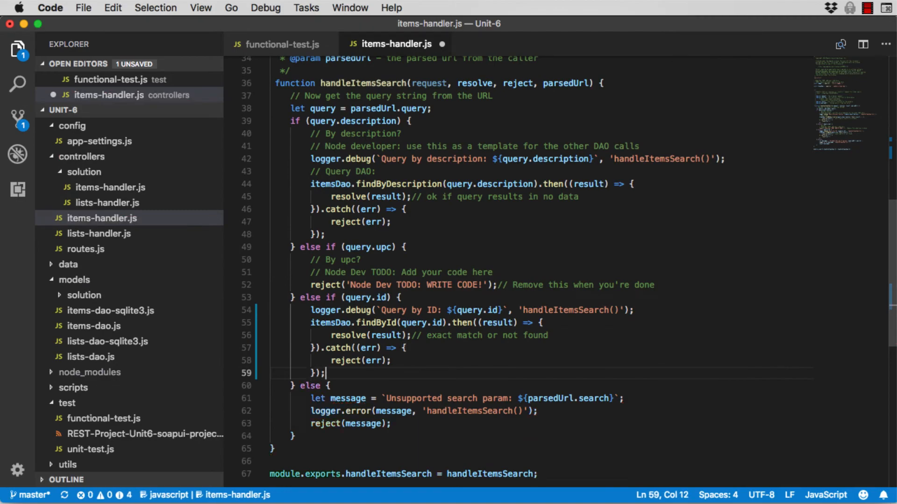
click(94, 342)
text(const itemsDaoImpl = require()
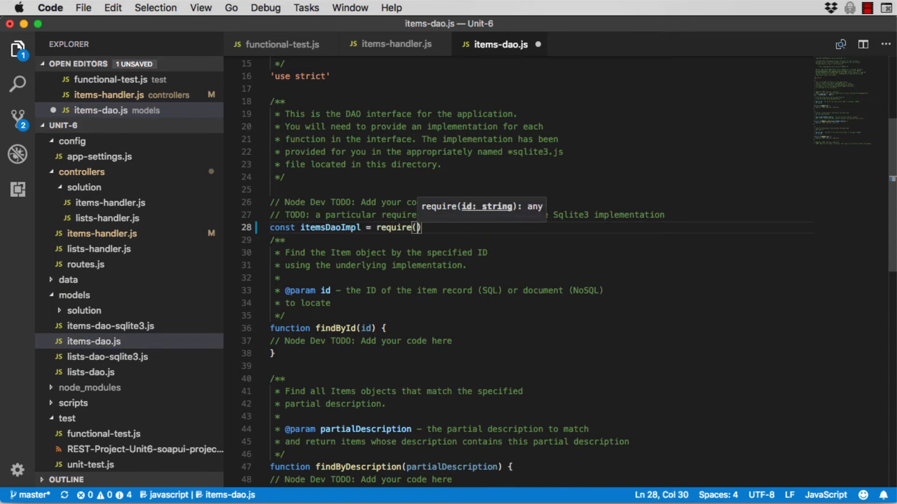
text('./items-dao-sqlite3');)
text(module)
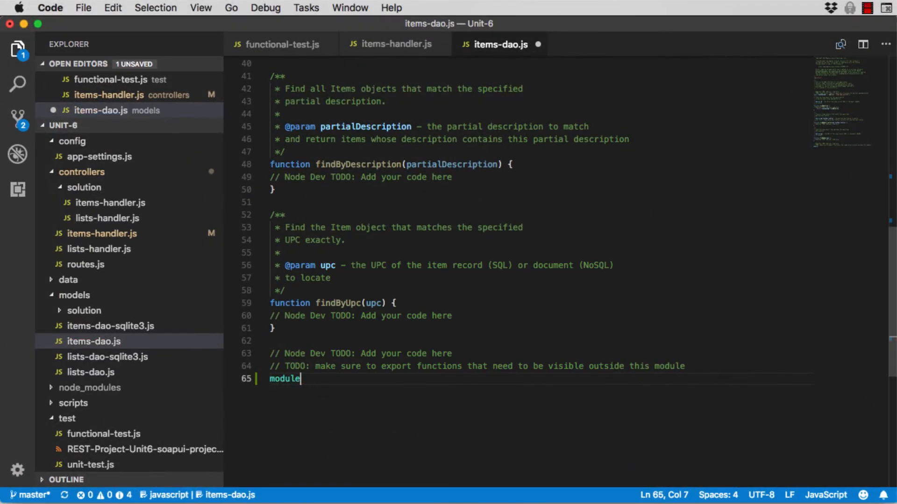
text(.exports.findById)
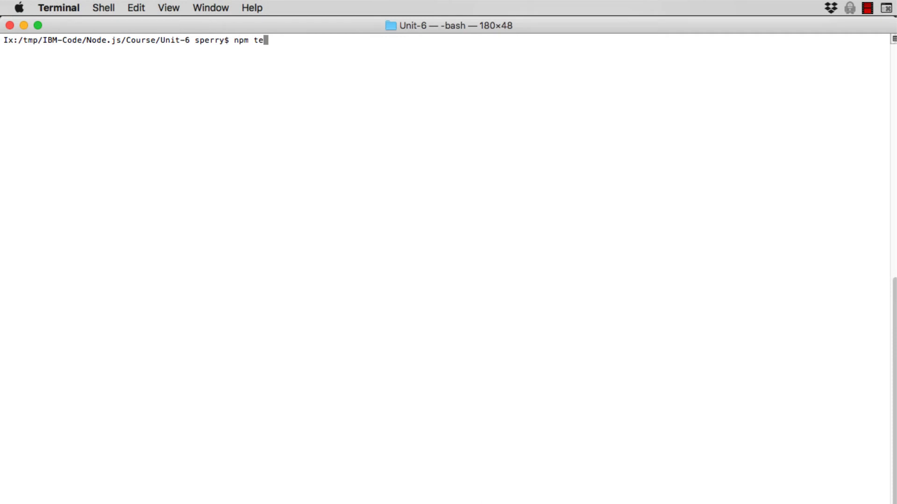
- Execute npm test again to check the findById changes
key(Return)
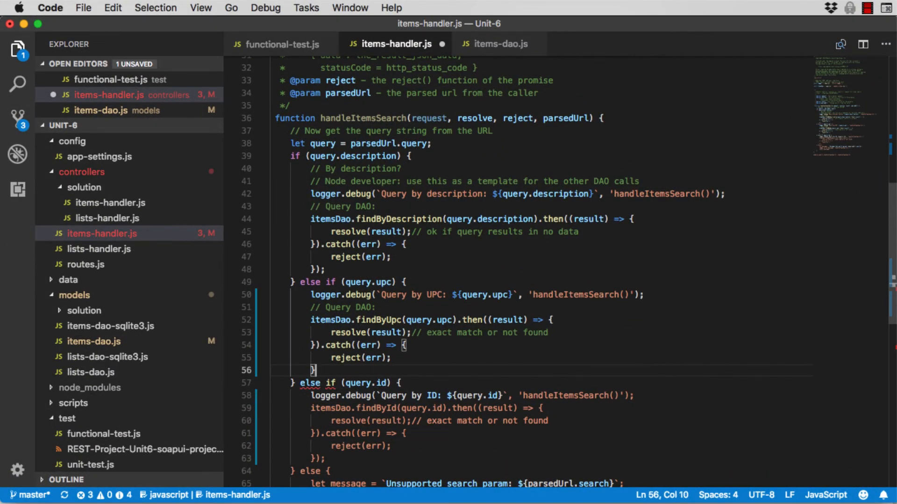
- Close the itemsDao.findByUpc call in the query.upc branch of items-handler.js
text();)
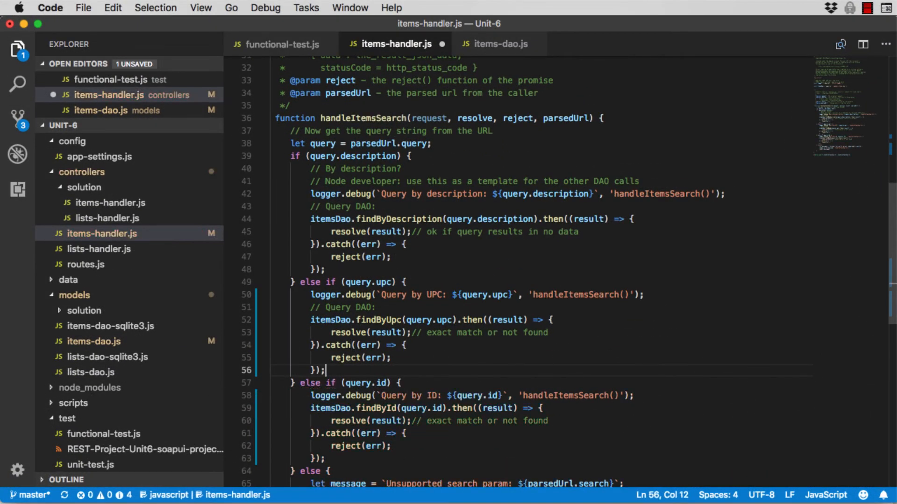
click(497, 44)
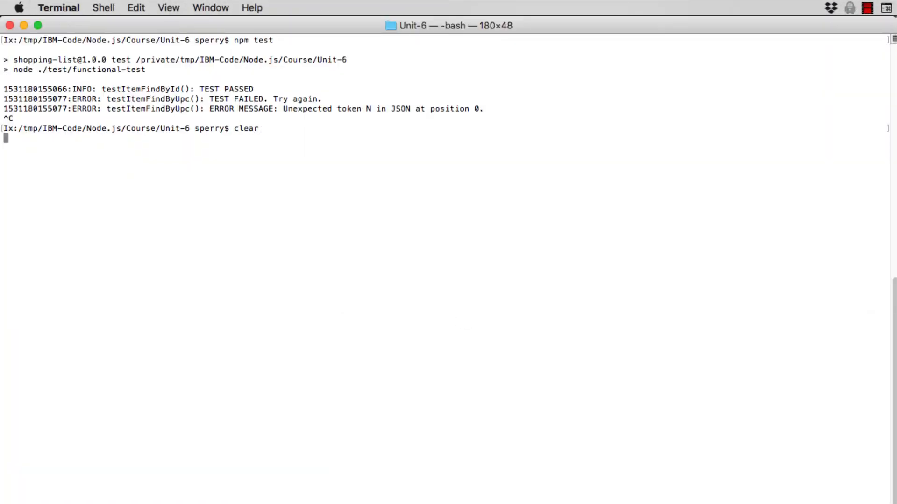
- Rerun npm test on the updated code after clearing the terminal
key(Return)
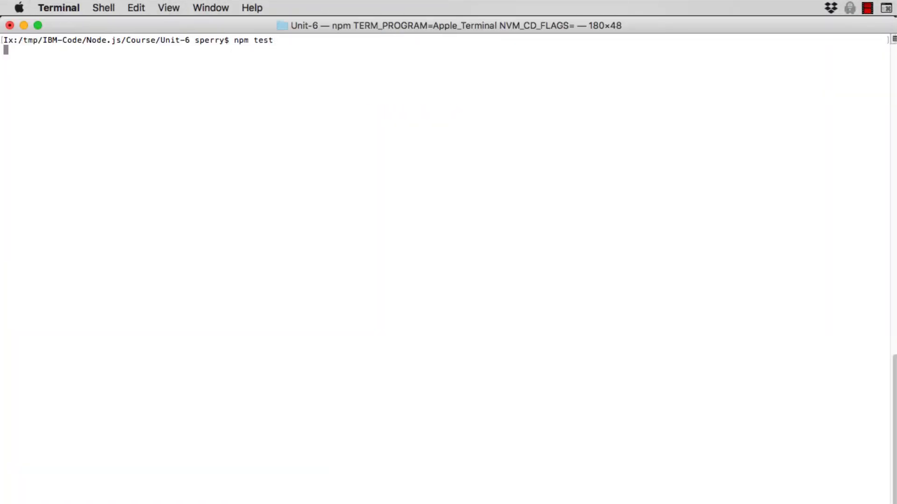